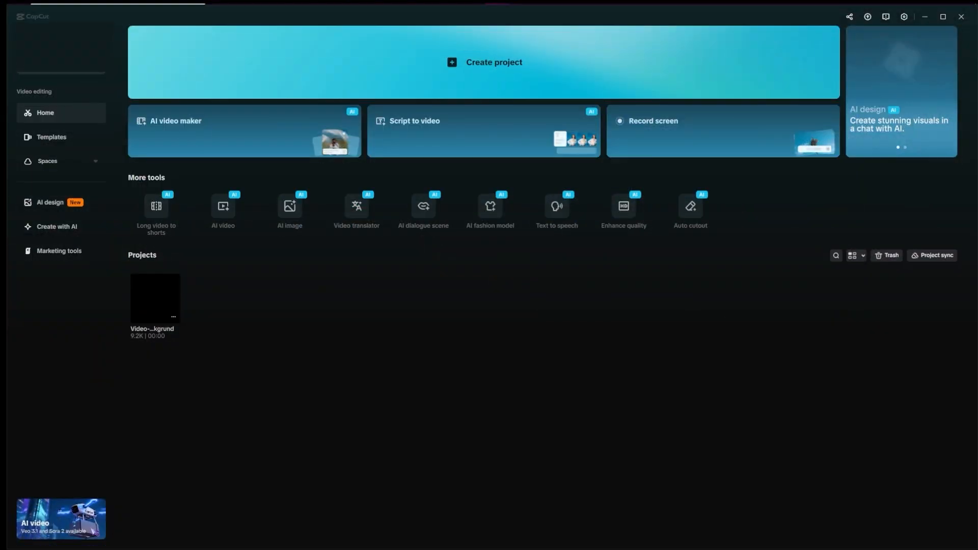
- In the Video-Backgrund project, apply Auto removal to the dancer clip and add a white Stroke outline
double_click(155, 299)
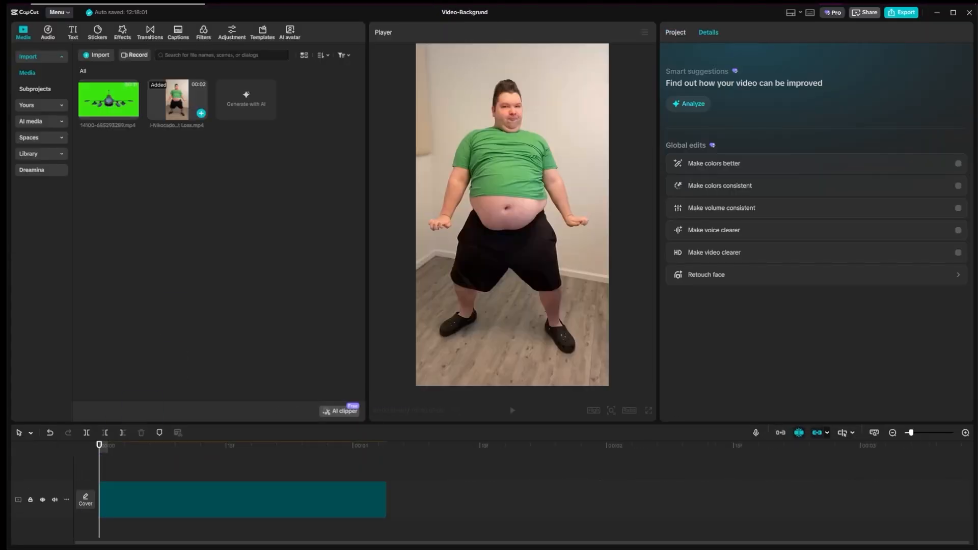
left_click(242, 499)
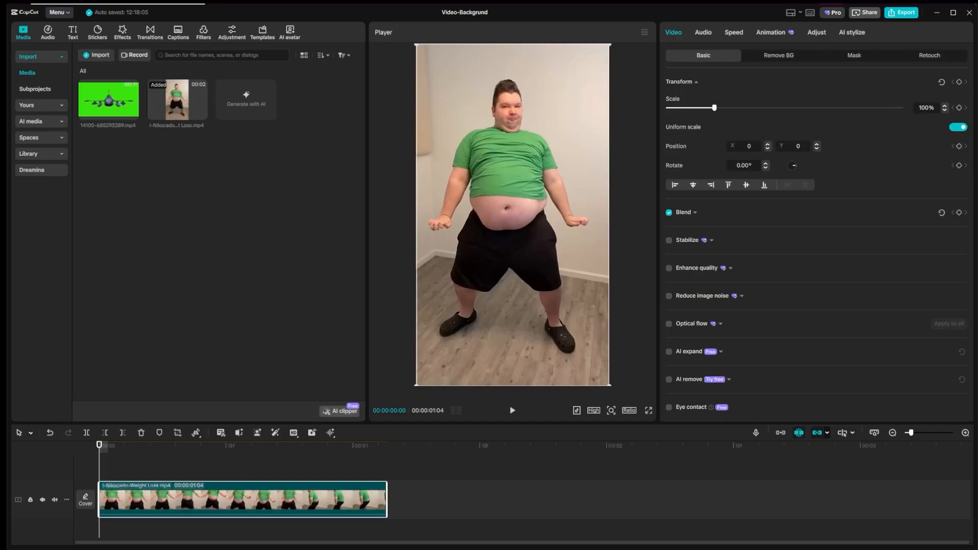
left_click(778, 55)
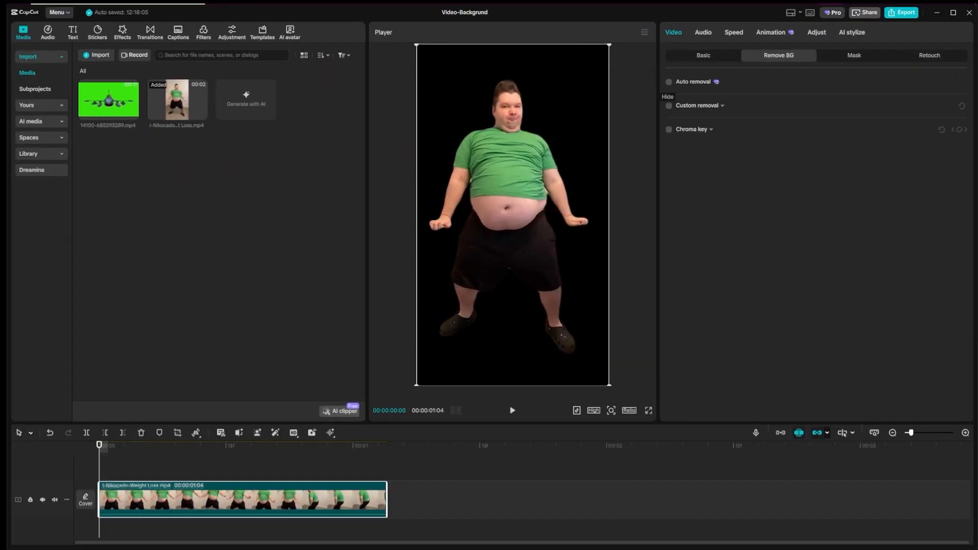
left_click(668, 105)
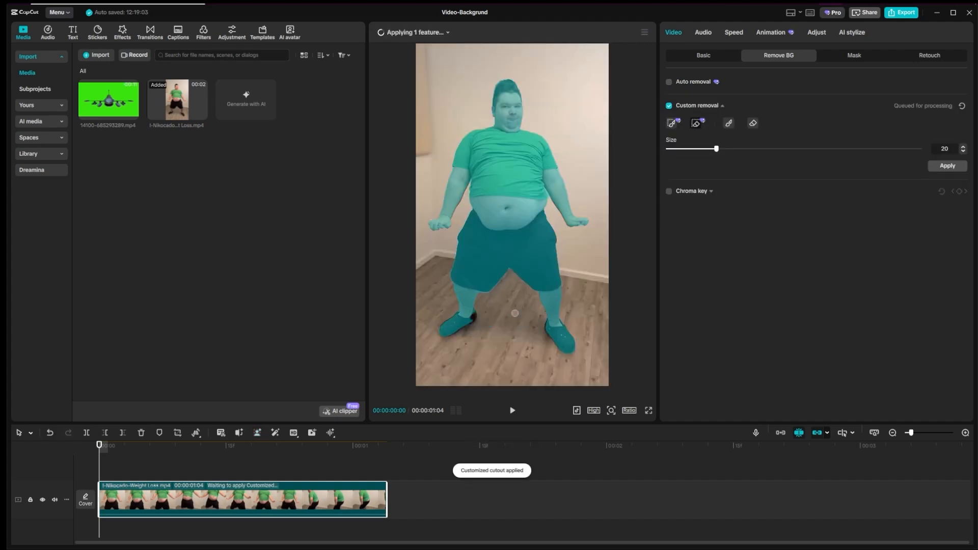
left_click(668, 82)
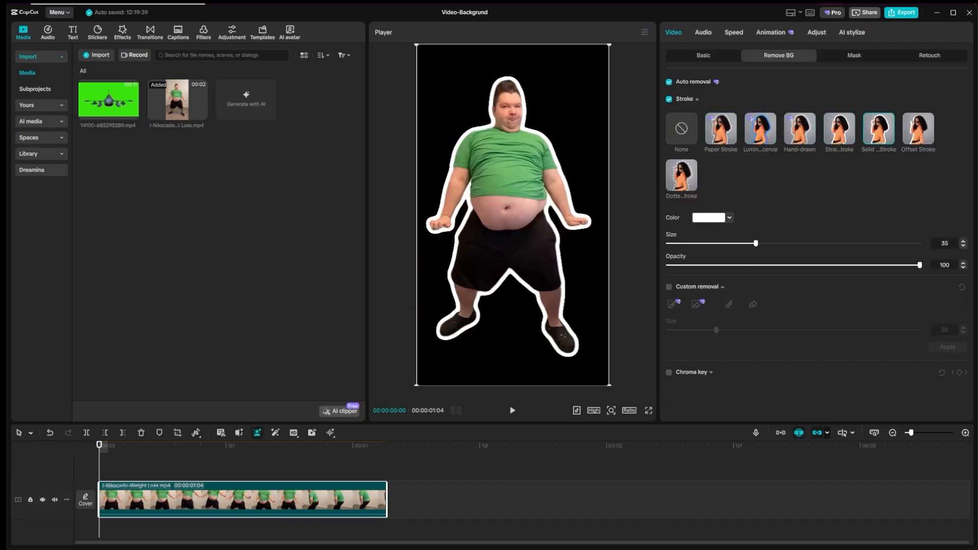
- Attempt to export the cut-out clip and hit the Pro features dialog listing Auto cutout
left_click(680, 174)
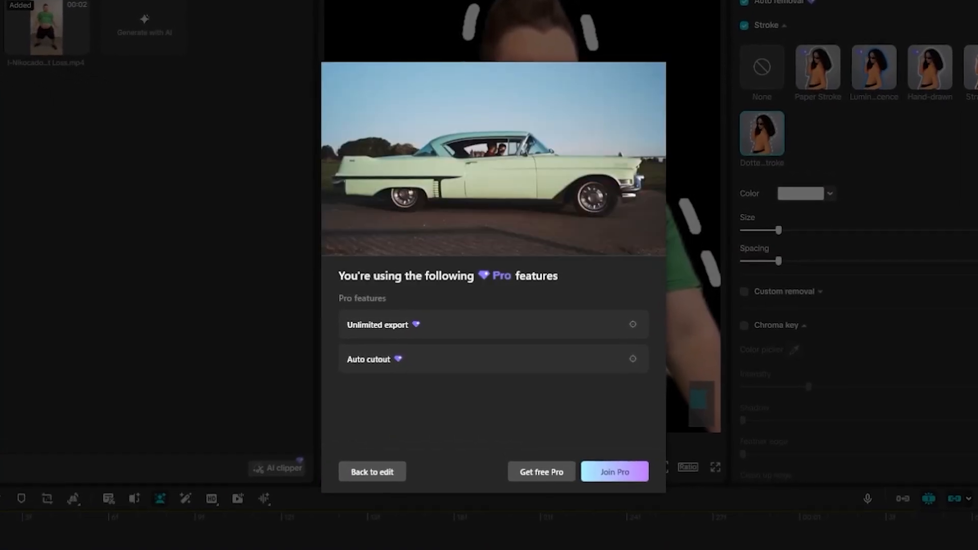
left_click(372, 471)
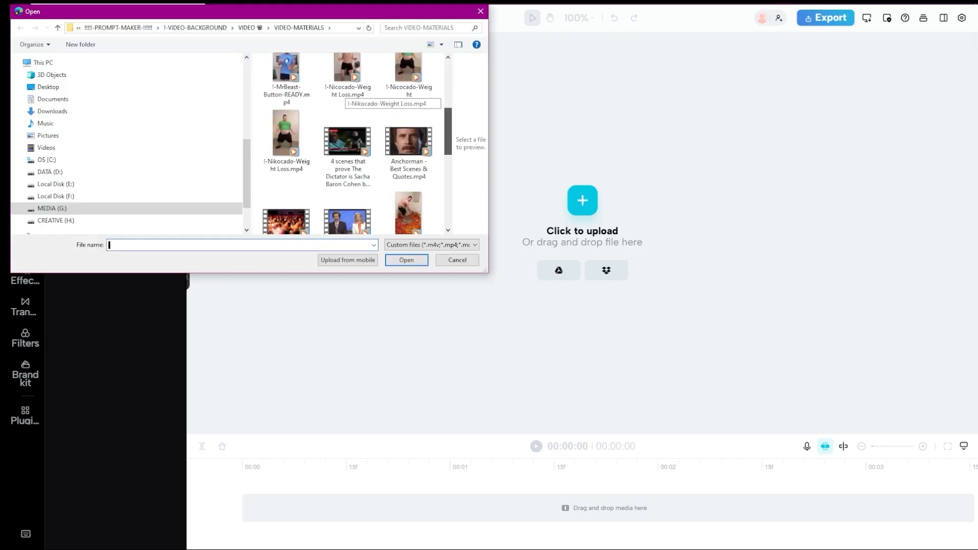
- Upload the Nikocado clip, try Chroma key, then settle on Auto removal leaving the dancer on black
left_click(405, 259)
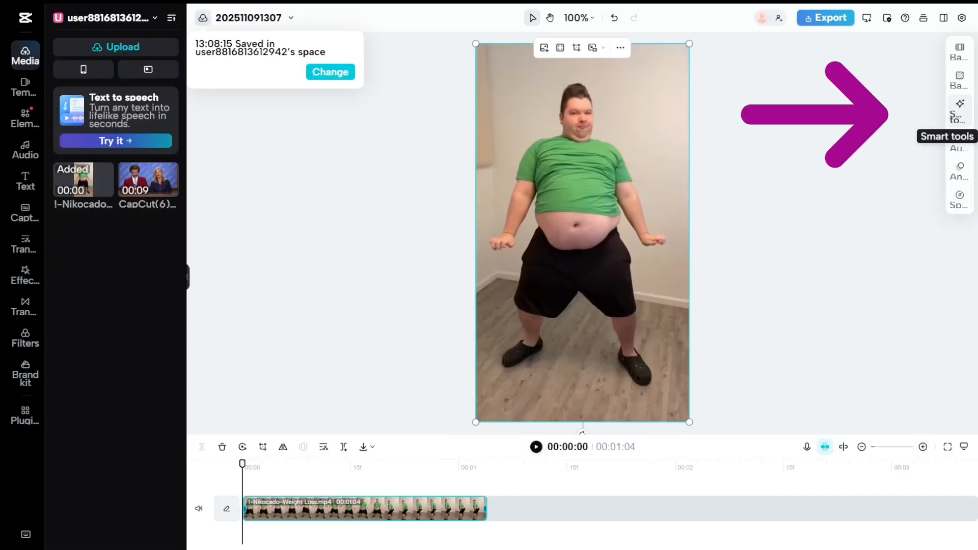
left_click(959, 107)
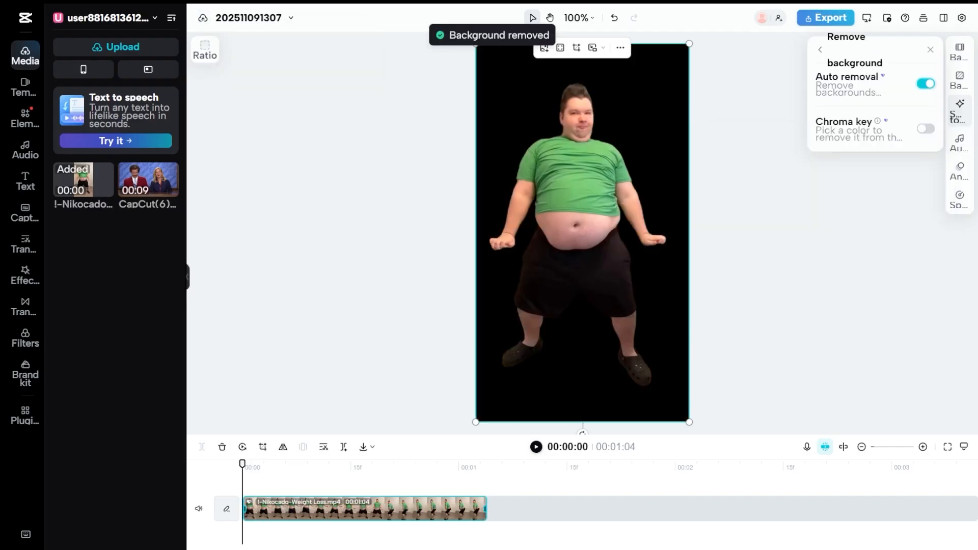
left_click(925, 128)
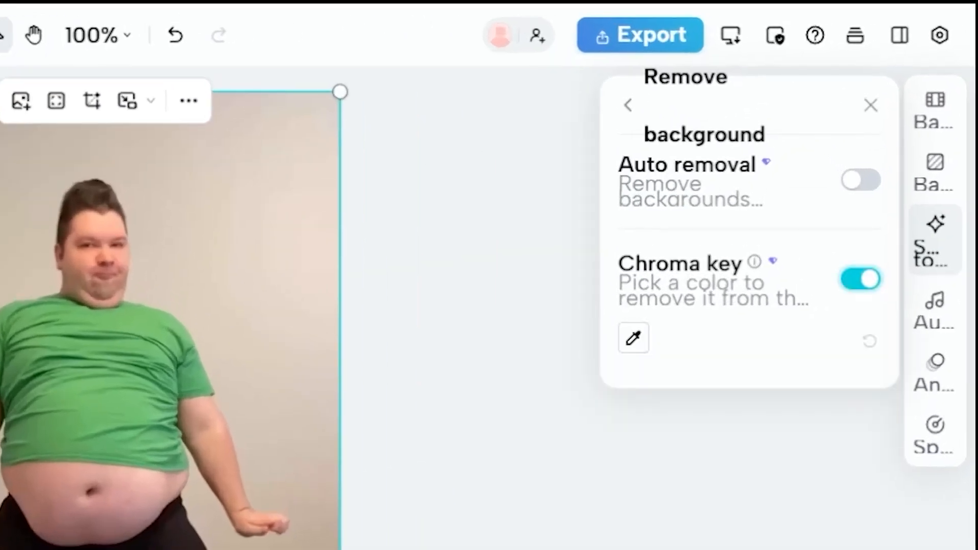
left_click(861, 180)
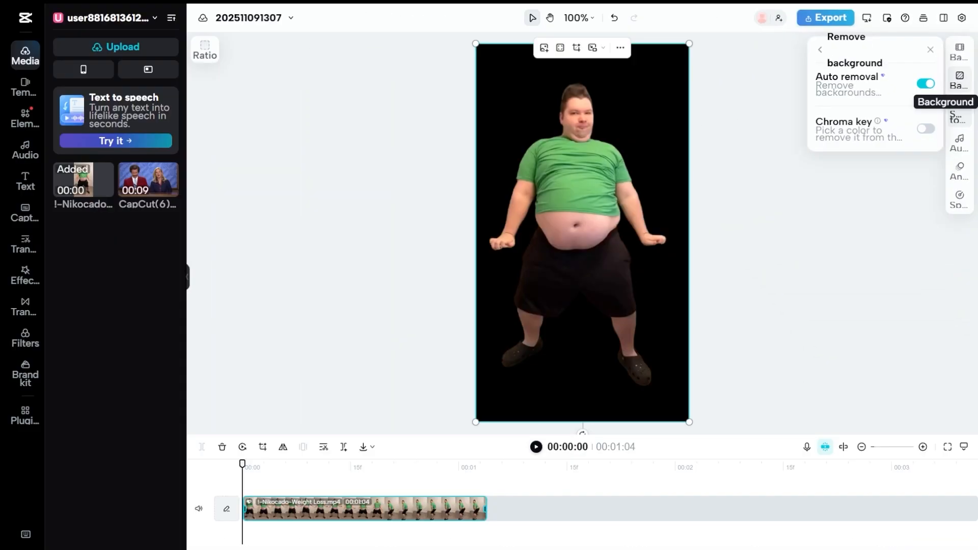
- Fill the background behind the dancer with the recommended dark blue #204fad swatch
left_click(959, 79)
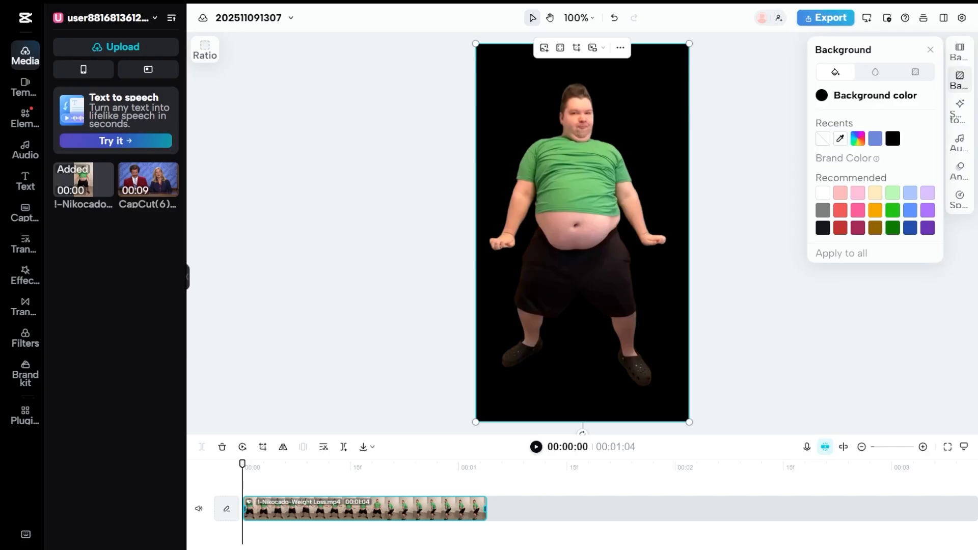
mouse_move(910, 210)
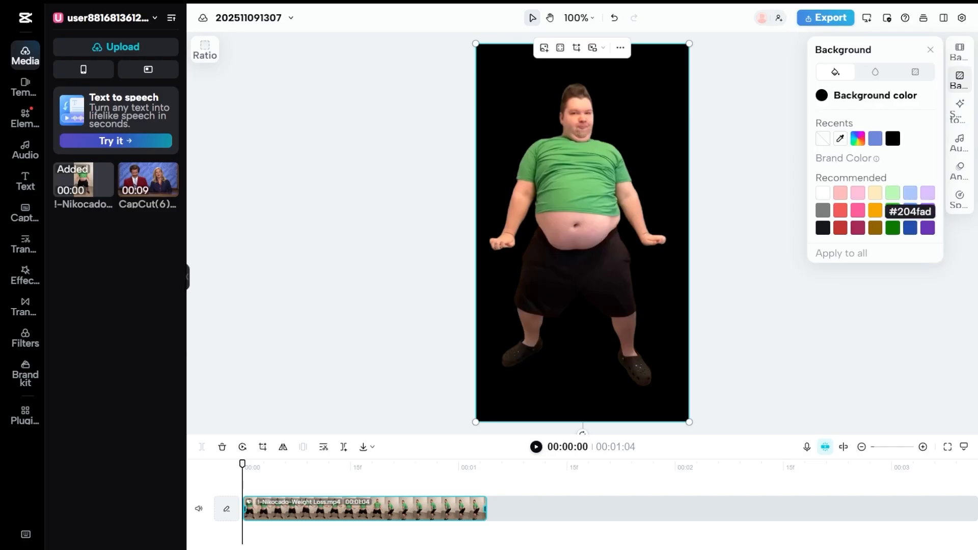
left_click(910, 227)
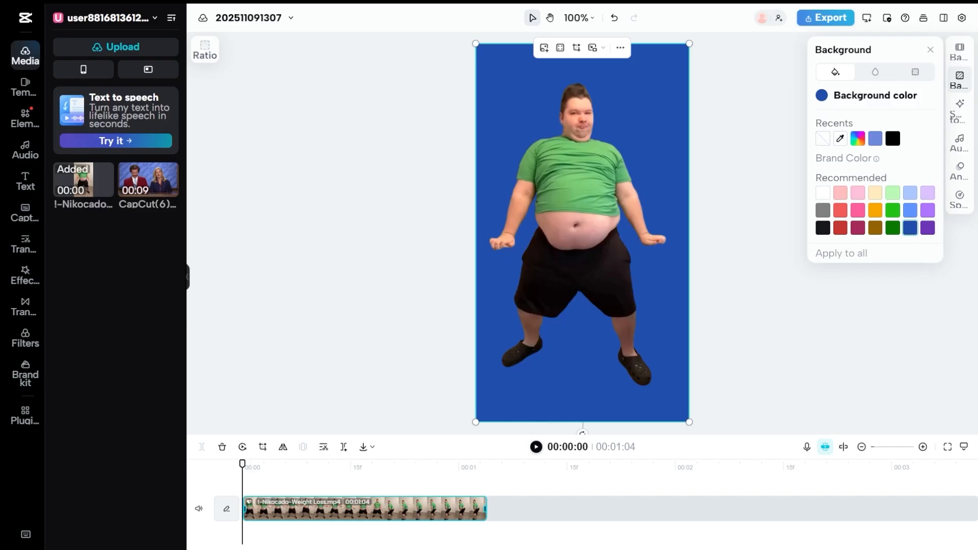
left_click(823, 17)
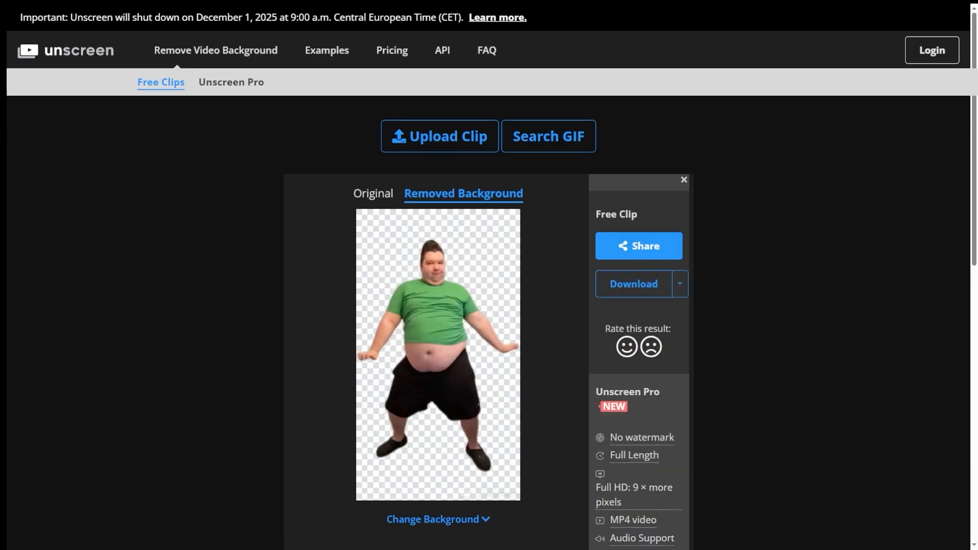
- View the dancer clip's Removed Background result on transparency in Unscreen
left_click(679, 284)
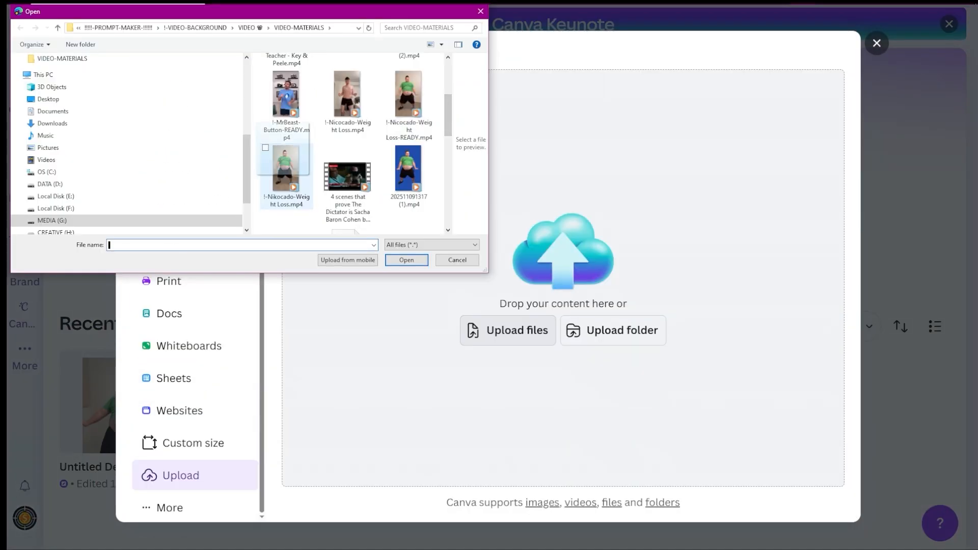
- Upload the Nikocado weight loss clip into Canva's uploads library
left_click(405, 260)
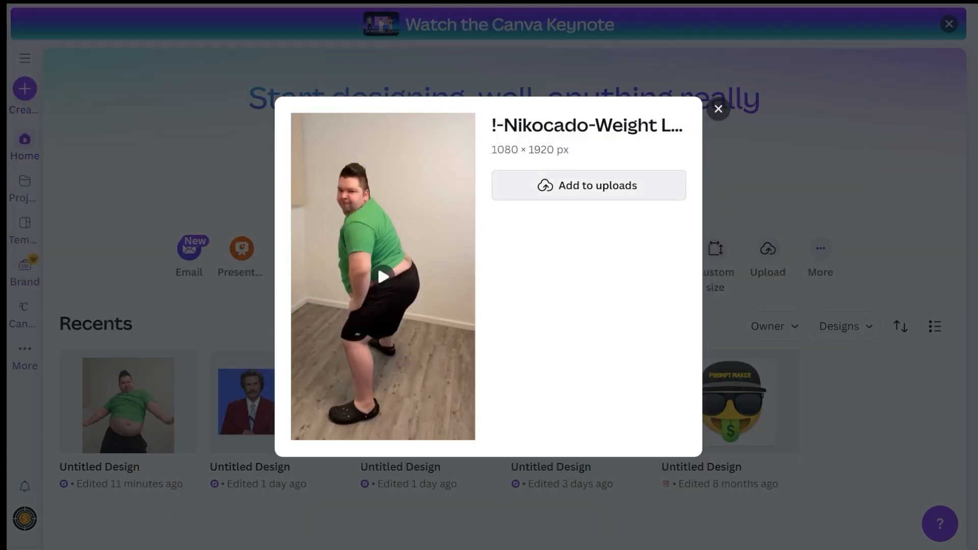
left_click(588, 185)
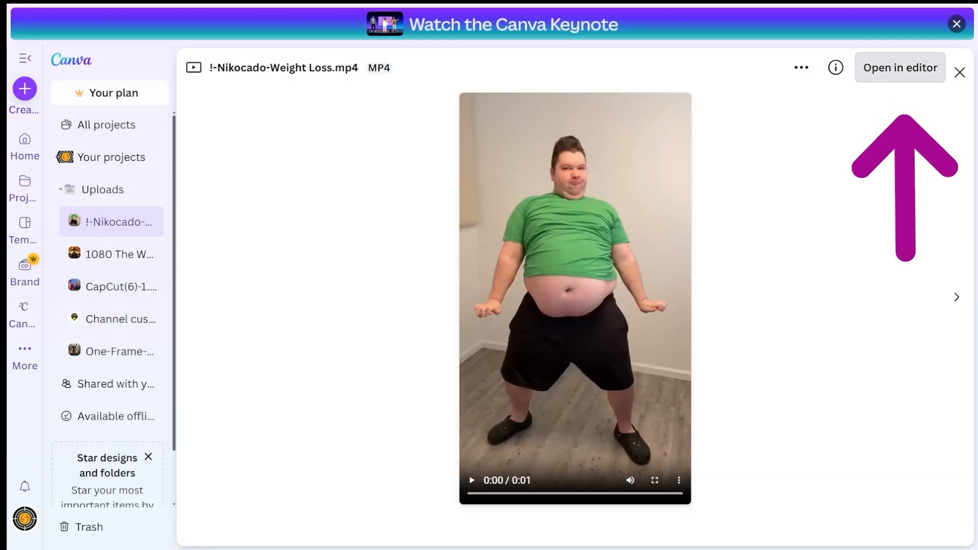
- Place the uploaded clip in a design and run BG Remover on the dancer video
left_click(900, 67)
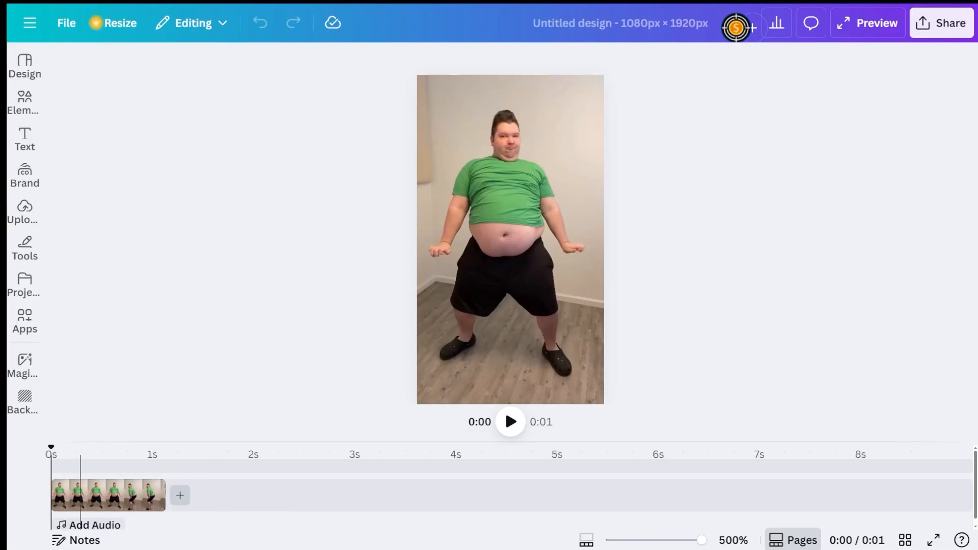
left_click(106, 495)
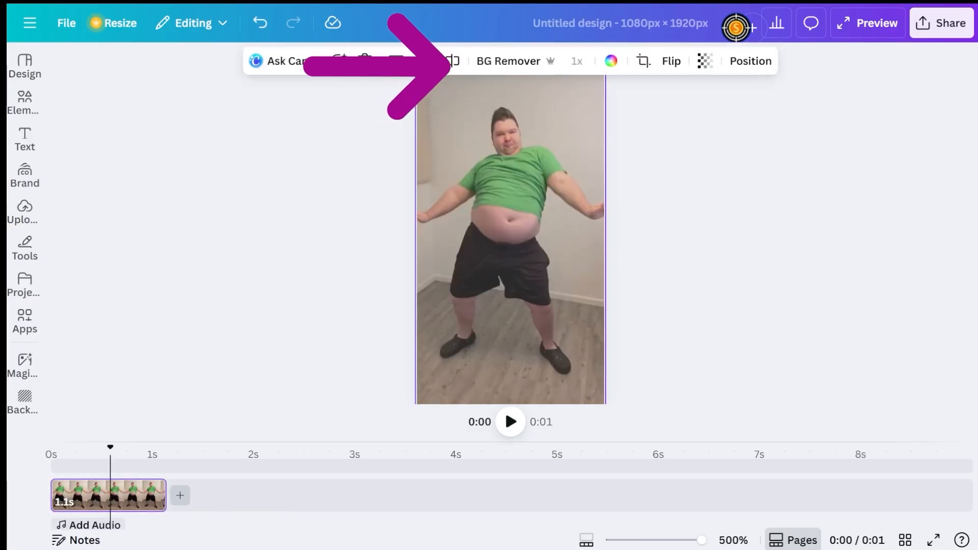
left_click(507, 60)
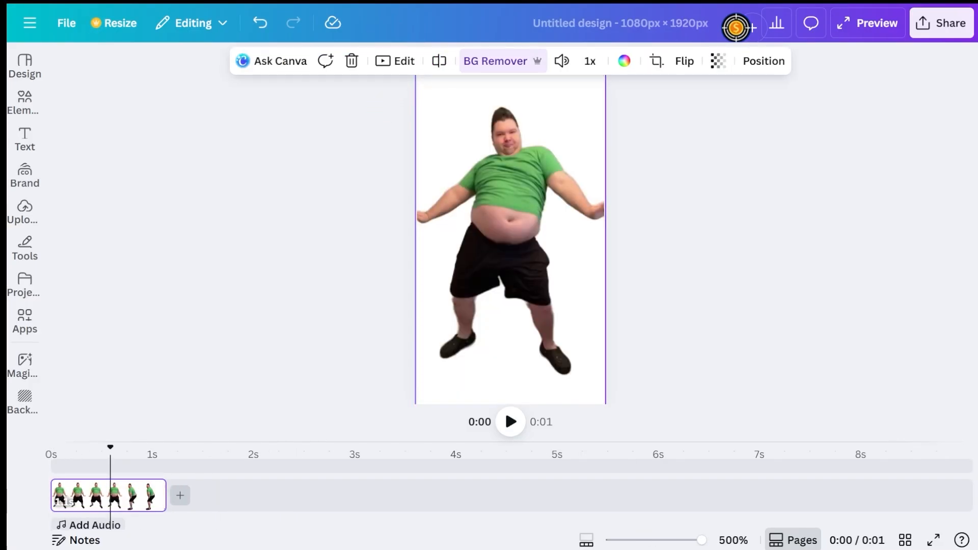
mouse_move(624, 61)
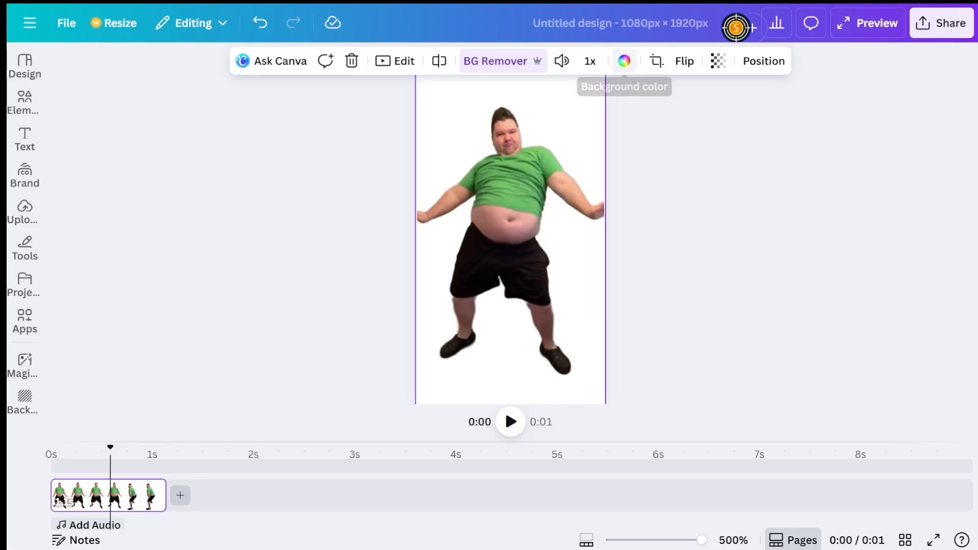
- Fill the page background behind the dancer with dark blue
left_click(624, 62)
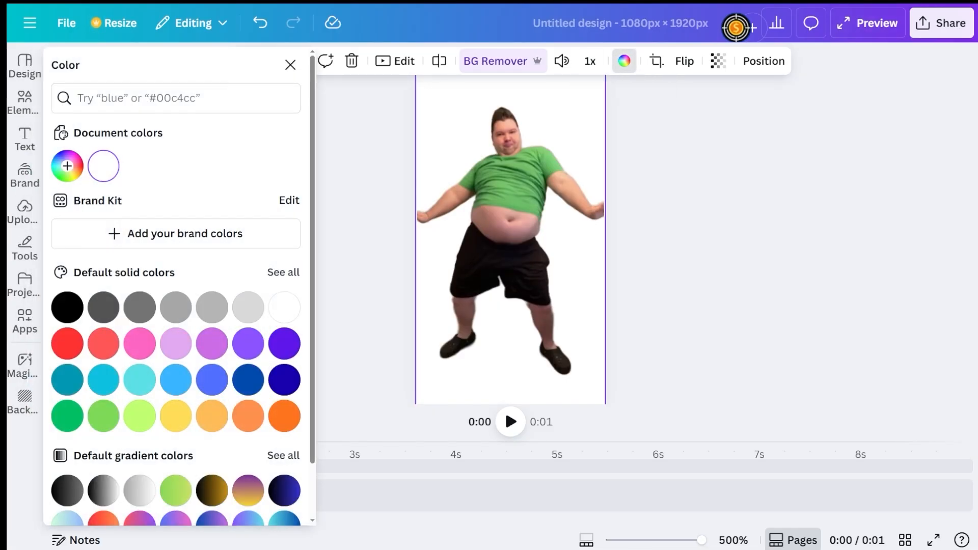
left_click(247, 378)
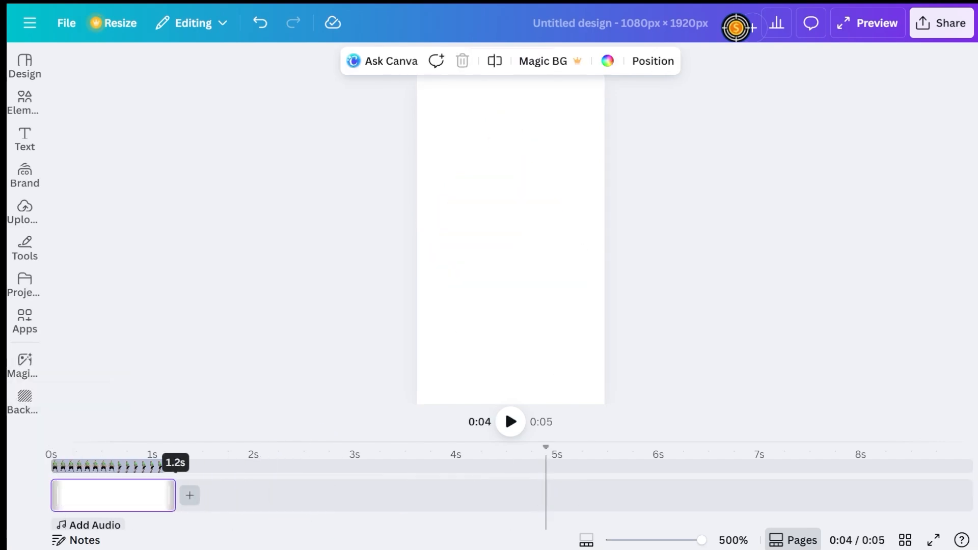
left_click(605, 60)
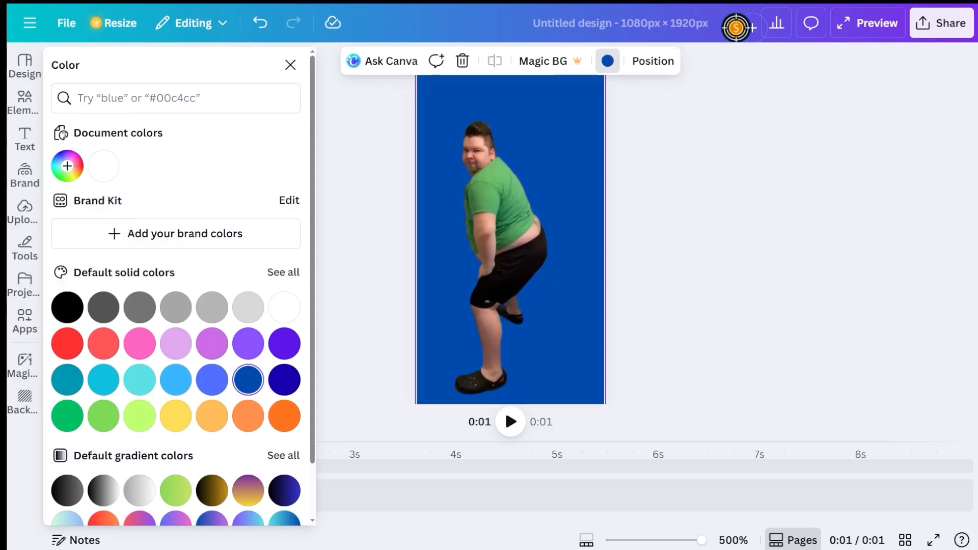
- Download the blue-background design as an MP4 video via Share
left_click(941, 24)
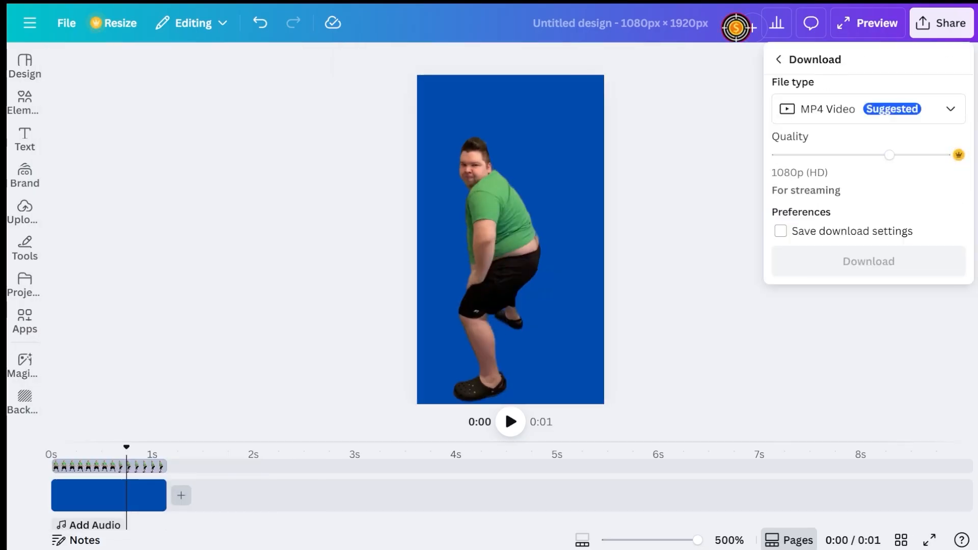
left_click(866, 261)
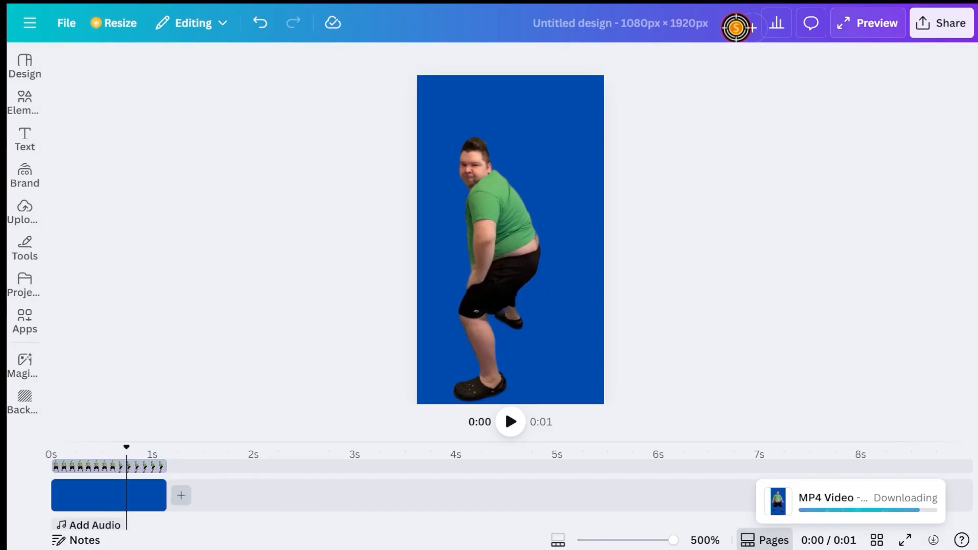
left_click(867, 22)
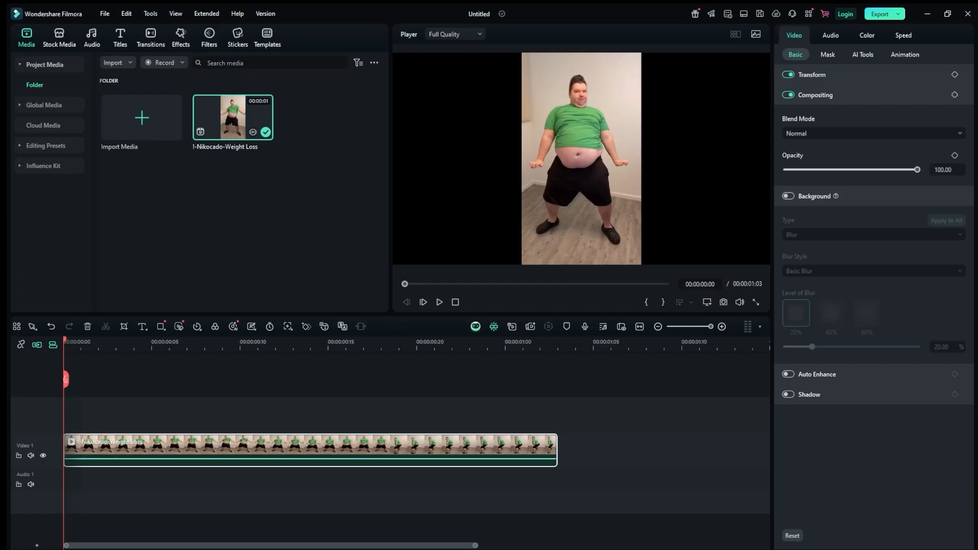
- Enable AI Portrait Cutout on the clip, then launch the Smart Cutout-Video window
left_click(862, 54)
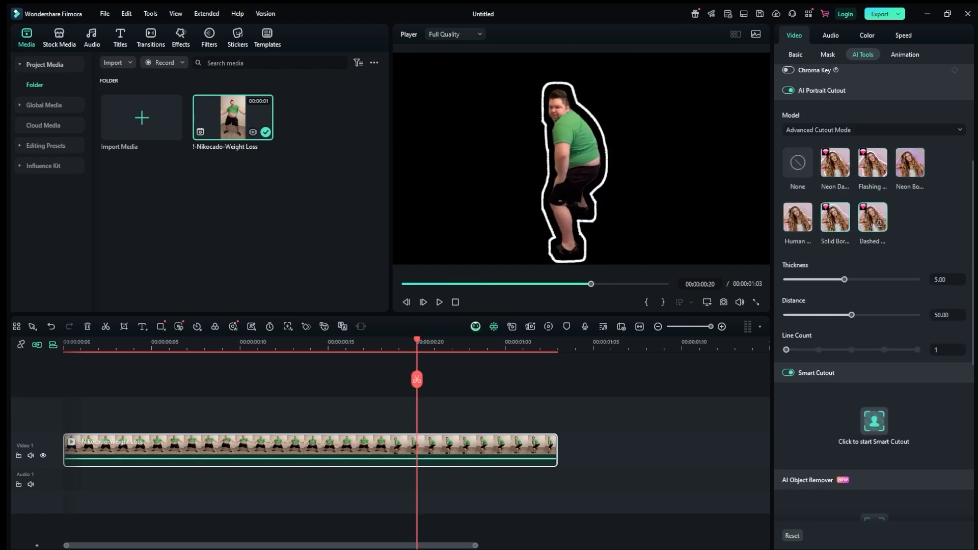
left_click(788, 70)
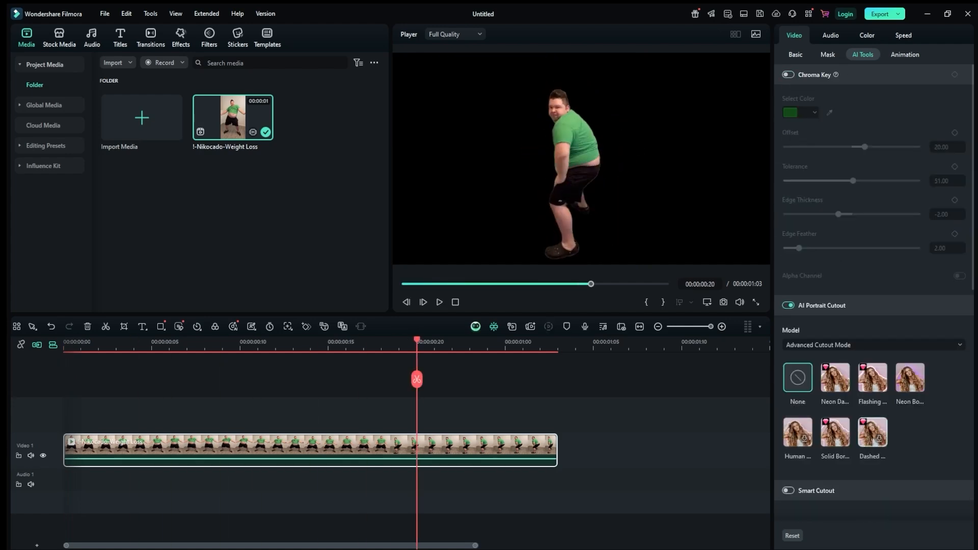
left_click(815, 490)
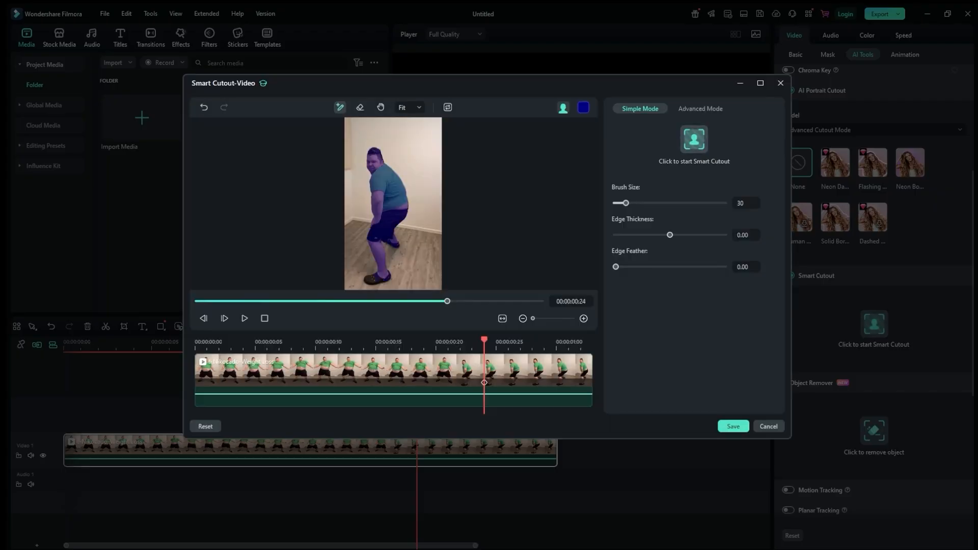
left_click(732, 429)
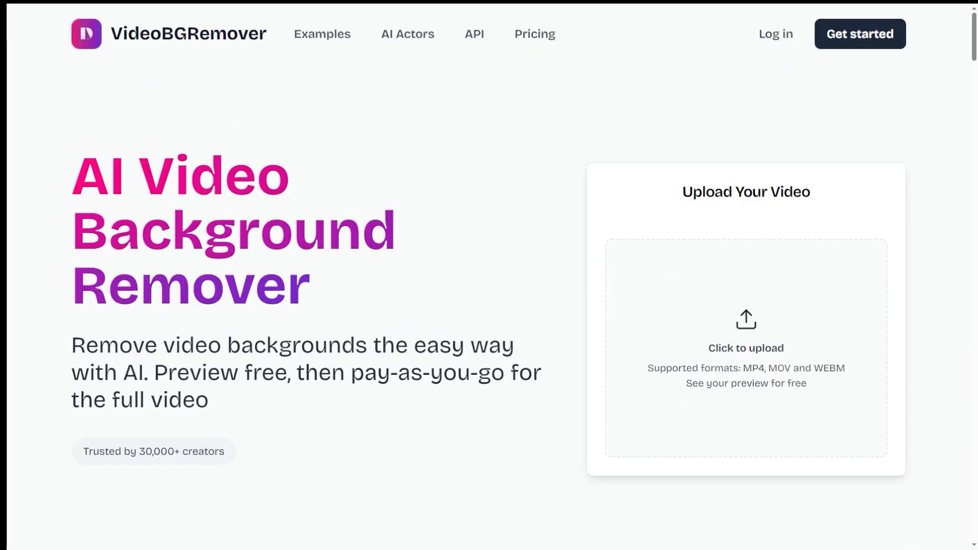
- Upload the dancing man's video and set its background to the blue Color Preset
left_click(746, 347)
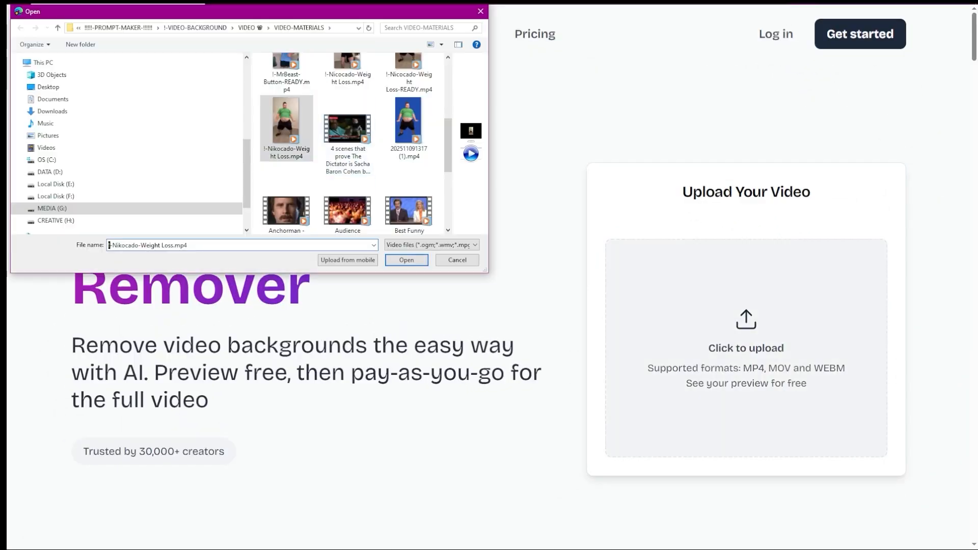
left_click(407, 260)
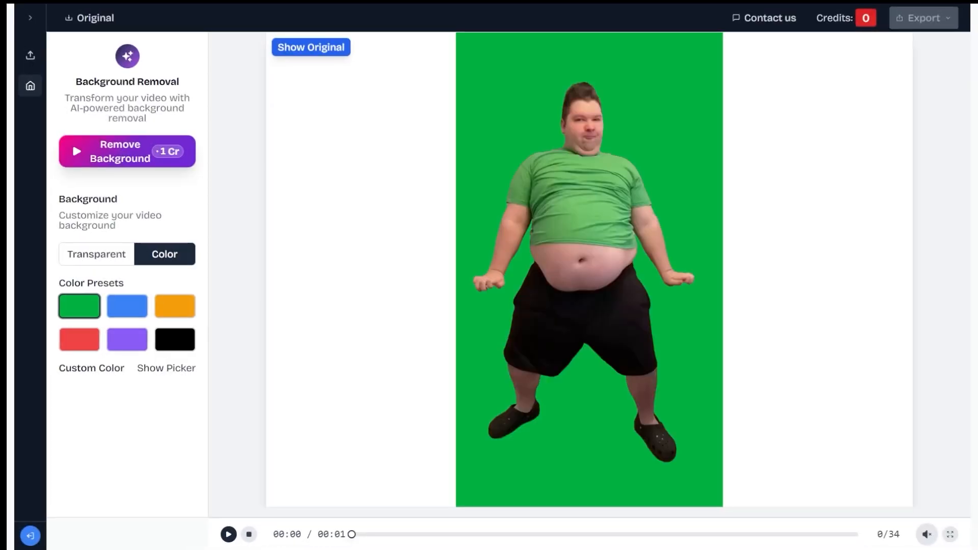
left_click(126, 306)
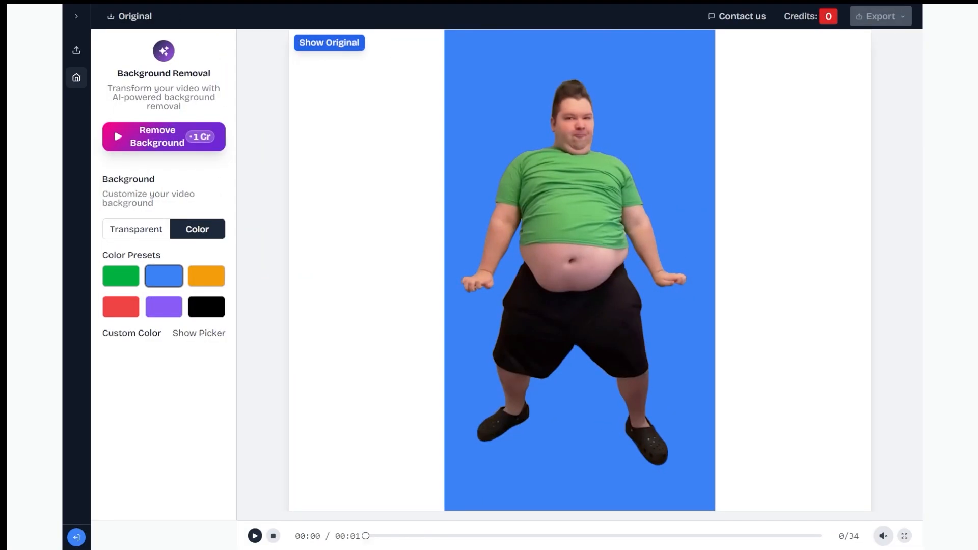
- Preview the blue-background result full screen and exit the preview
left_click(903, 534)
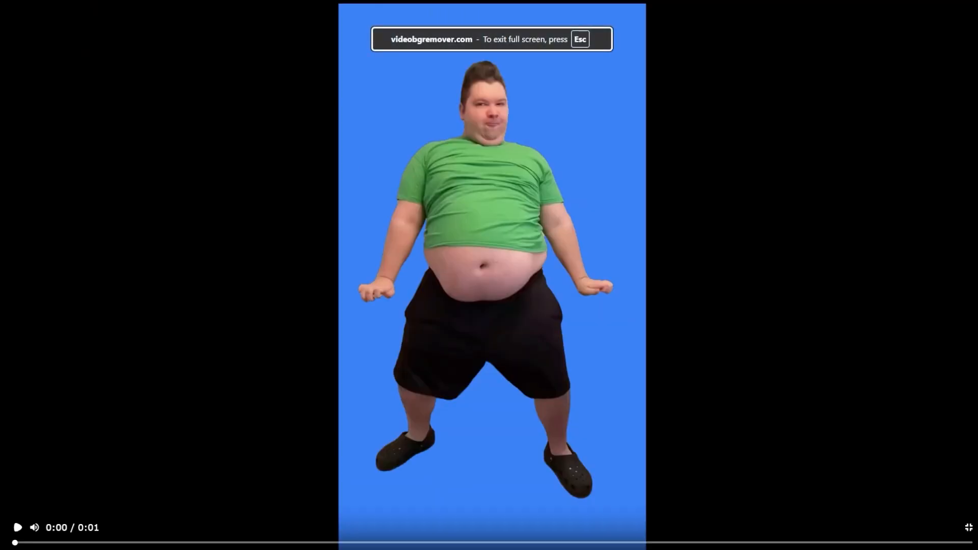
key("Escape")
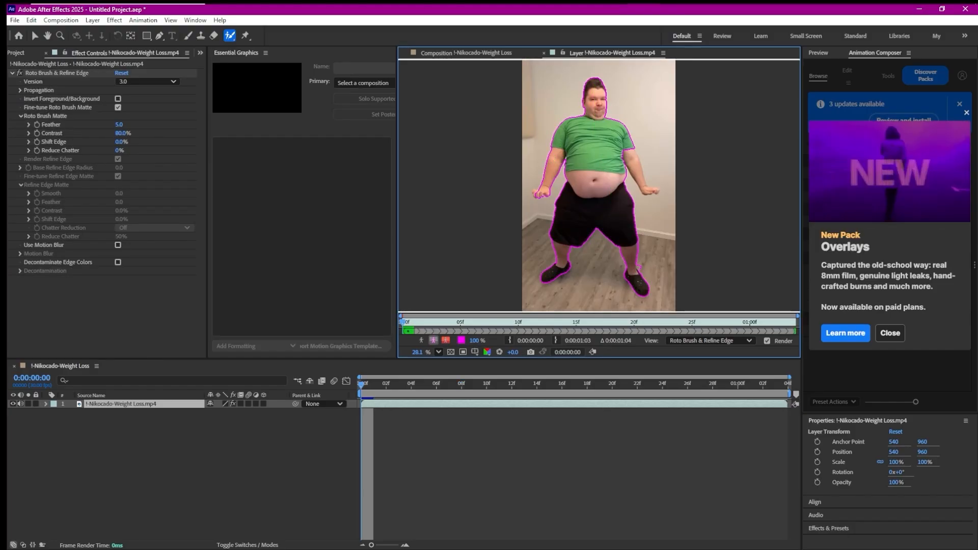
left_click(446, 341)
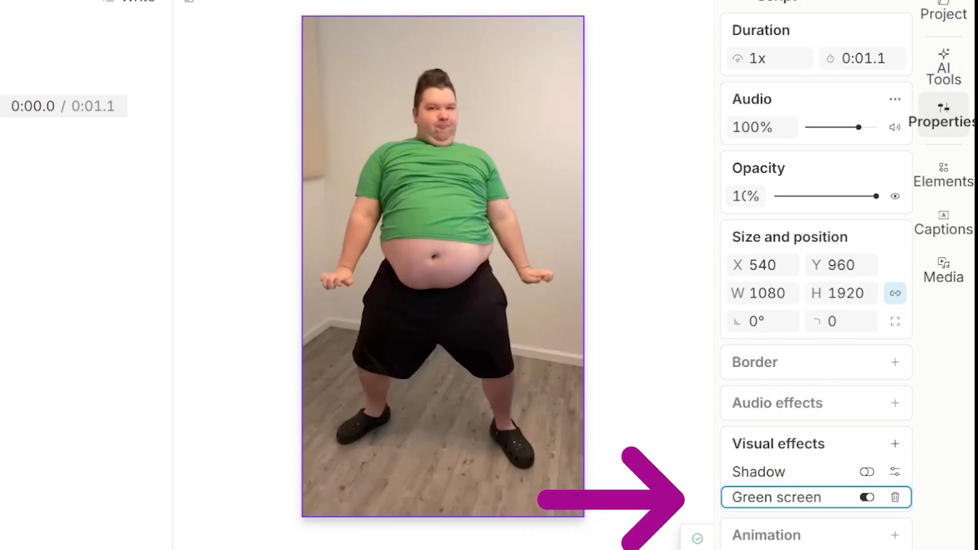
- Turn on the Green screen visual effect for the dancing clip in Properties
left_click(866, 497)
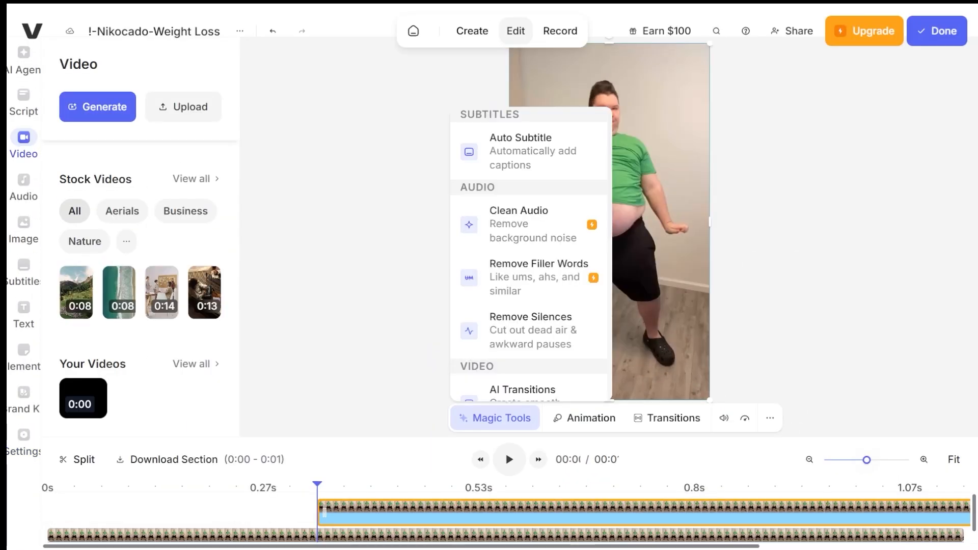
- Scroll through the Magic Tools menu for the dancing clip in VEED.io
scroll("down", 3)
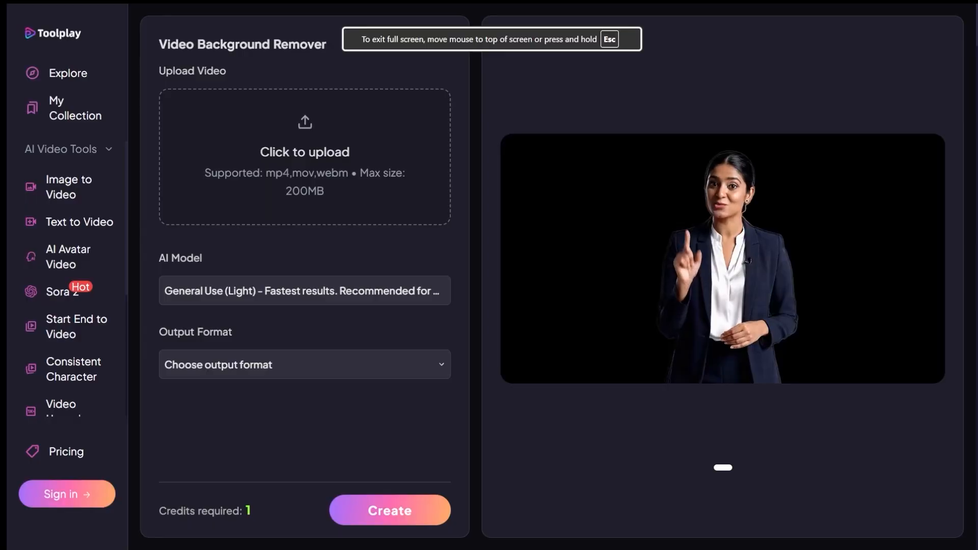
- Upload the dancing clip to Toolplay's remover and dismiss the out-of-credits notice
left_click(389, 509)
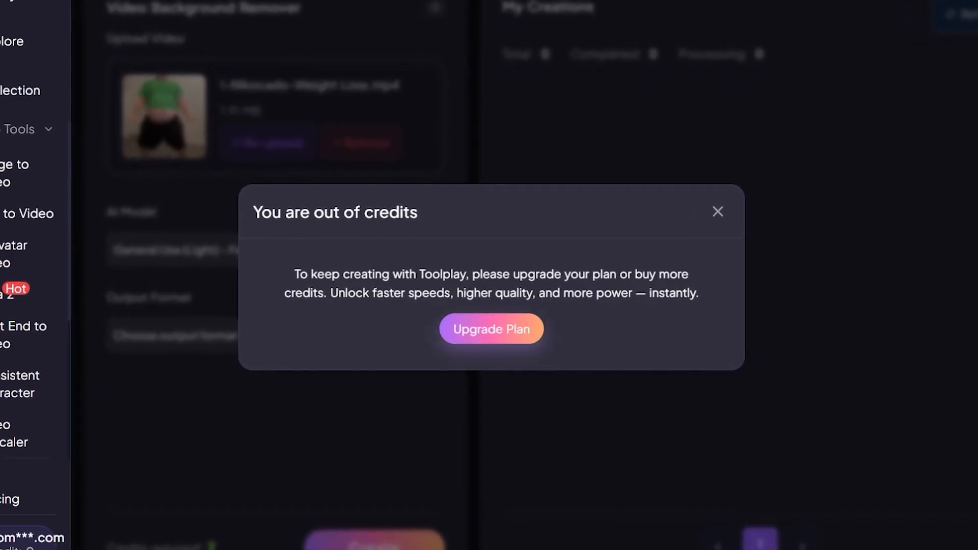
left_click(491, 329)
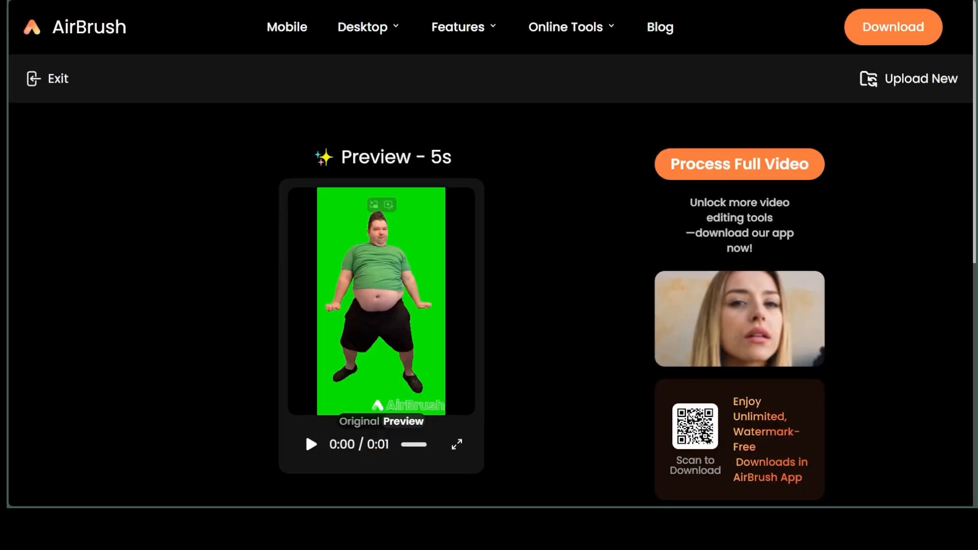
left_click(312, 444)
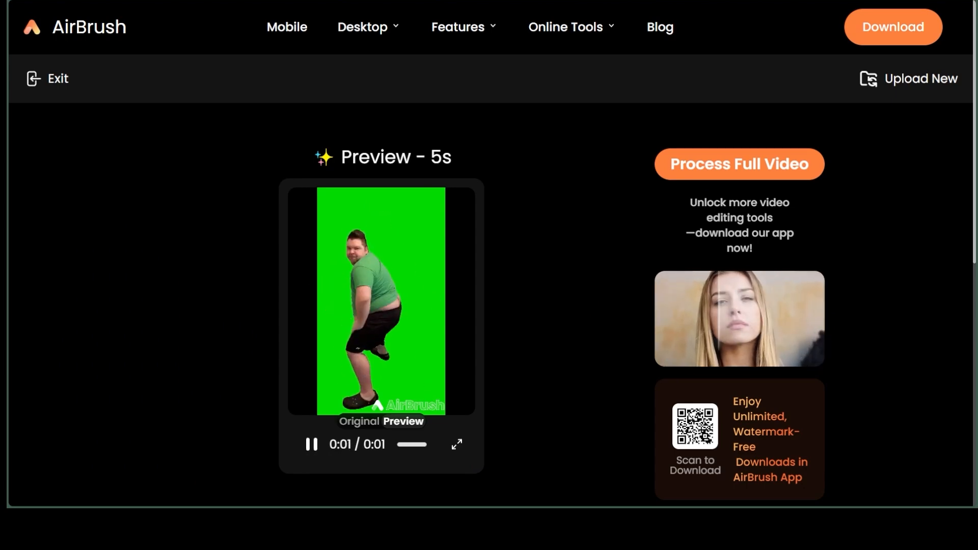
left_click(311, 444)
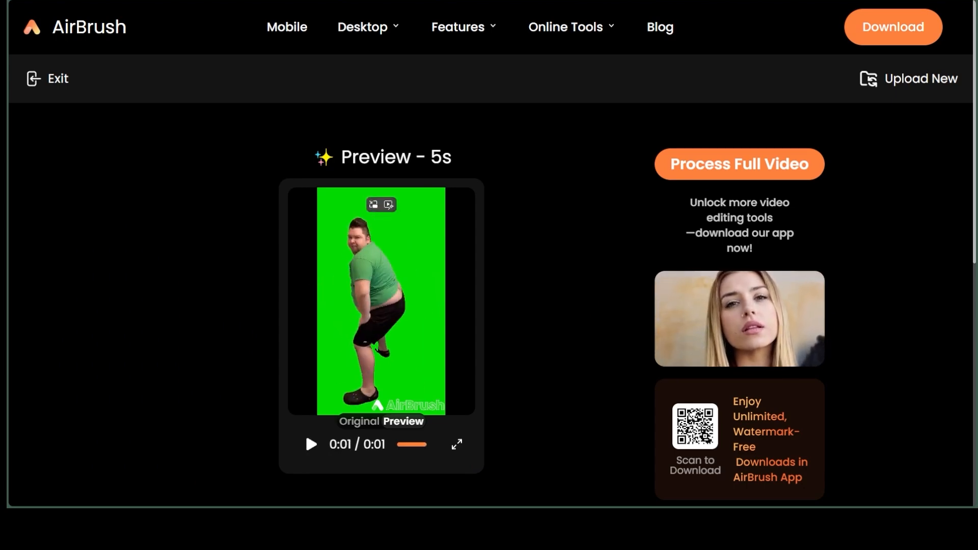
left_click(456, 445)
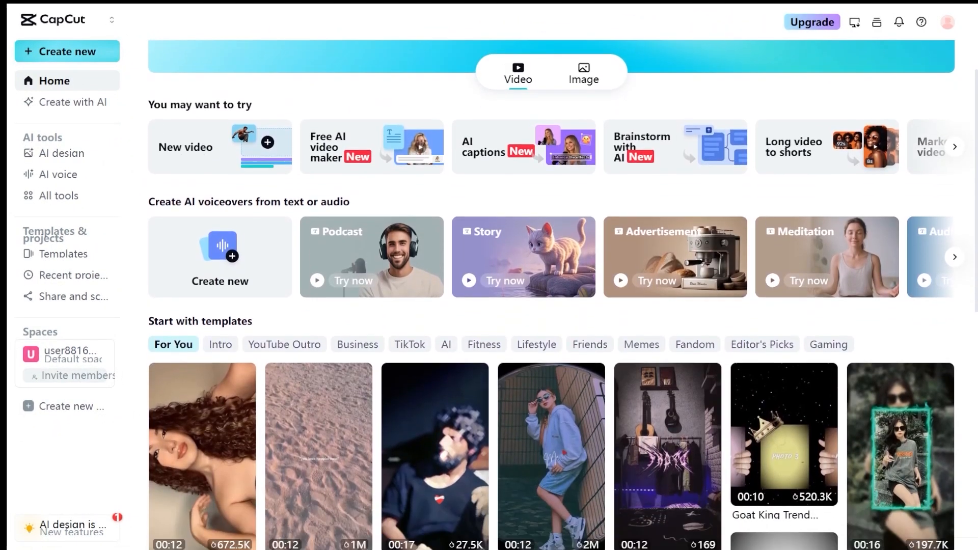
scroll("down", 3)
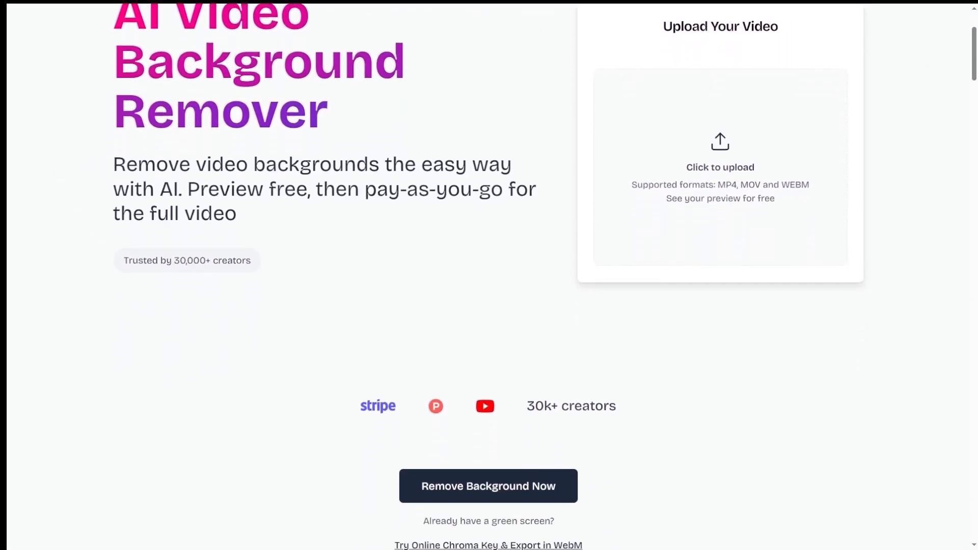
- Scroll through cutout.pro's AI Video Tools and VideoBGRemover pricing, then return to cutout.pro
scroll("down", 3)
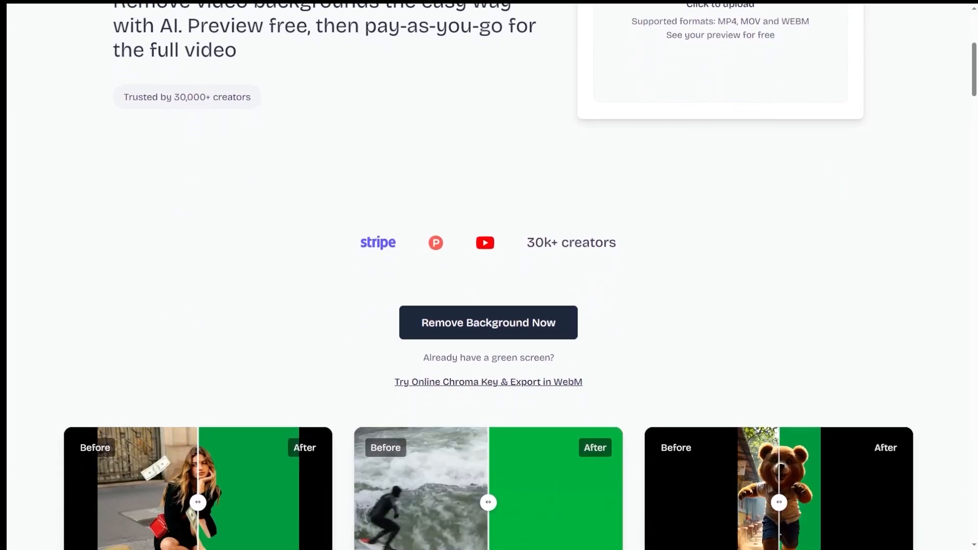
scroll("down", 3)
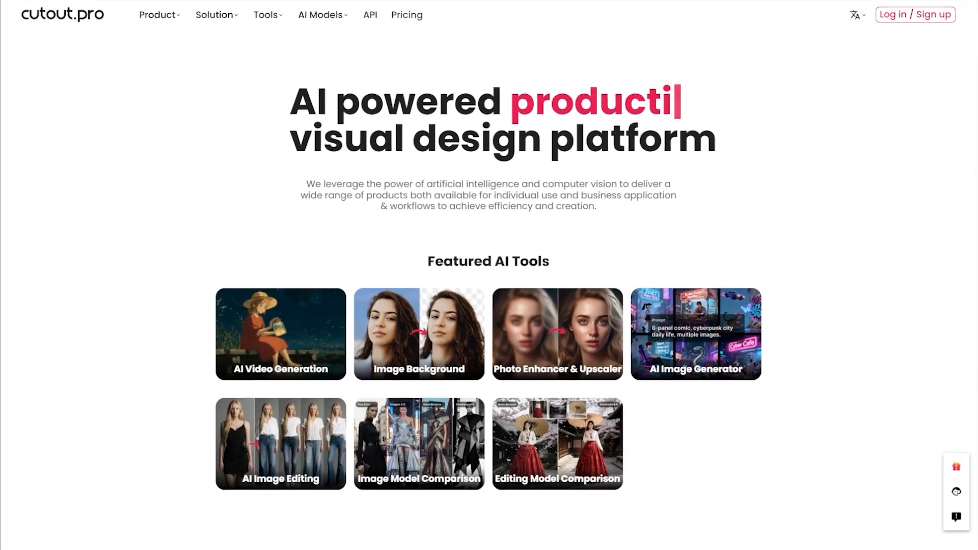
scroll("down", 3)
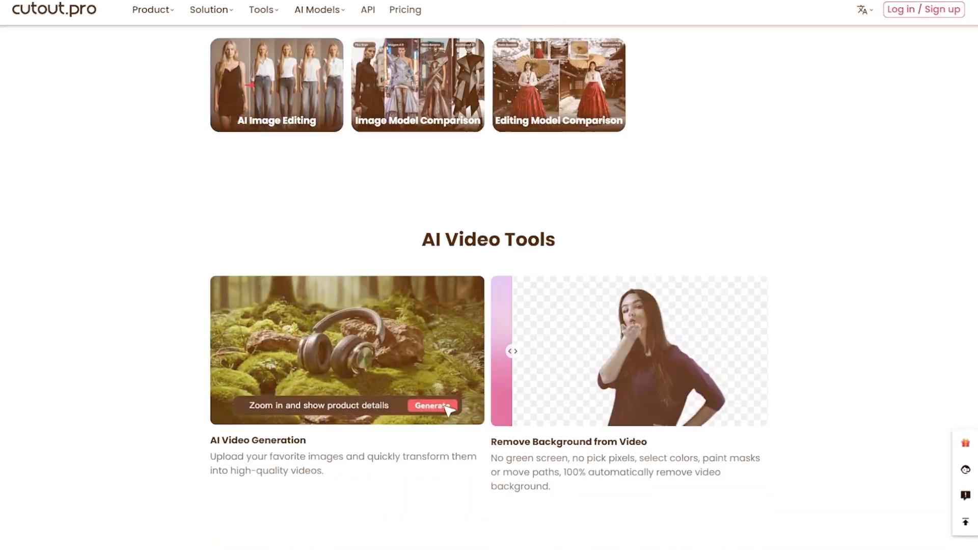
scroll("down", 3)
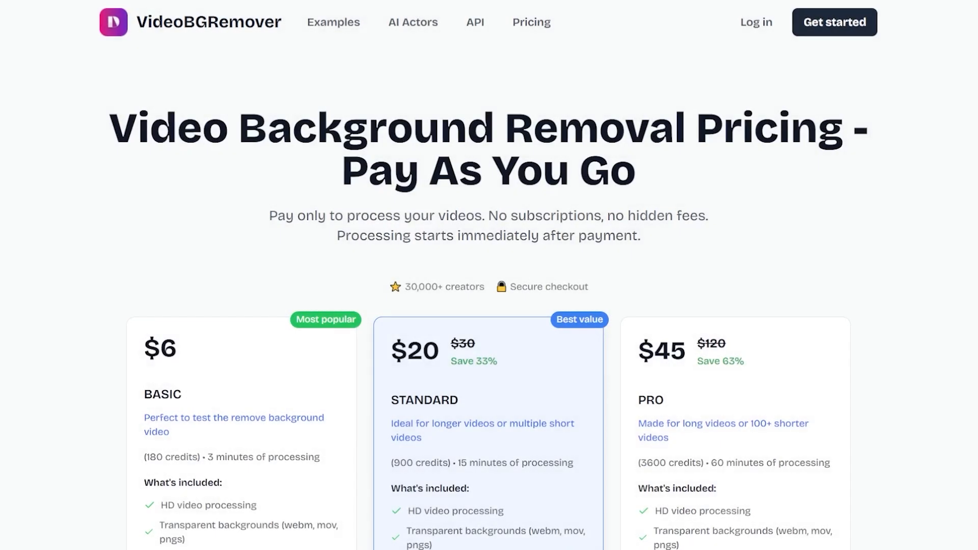
scroll("down", 3)
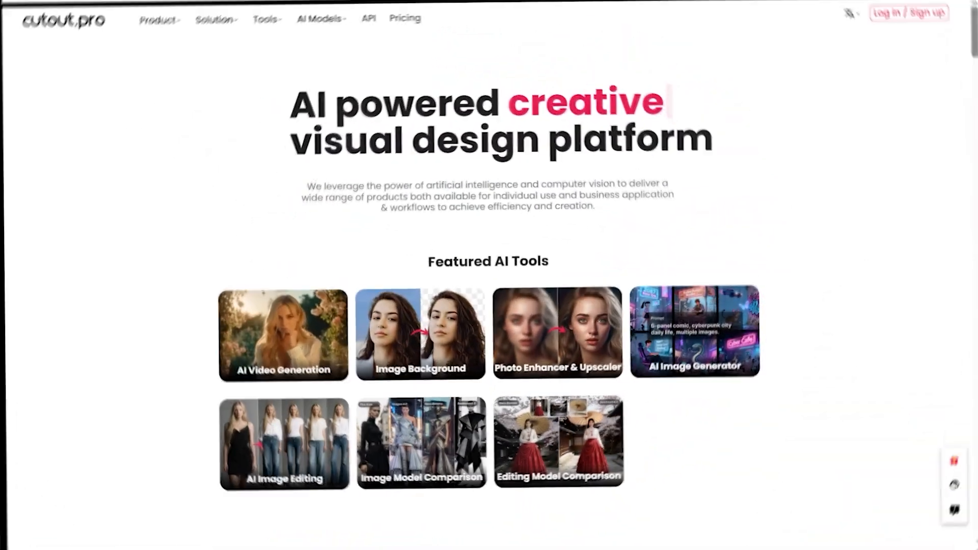
left_click(404, 12)
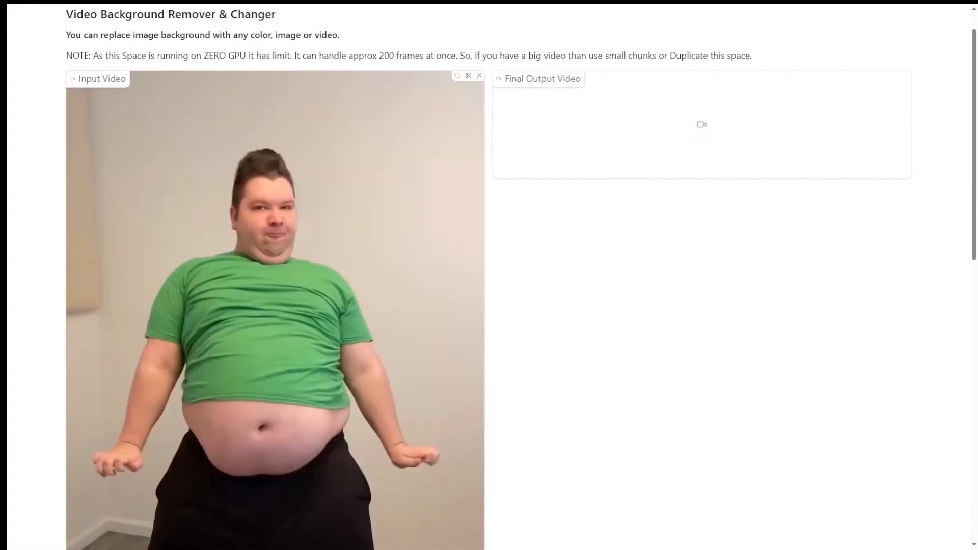
- Scroll through the Hugging Face Spaces directory listings
scroll("down", 3)
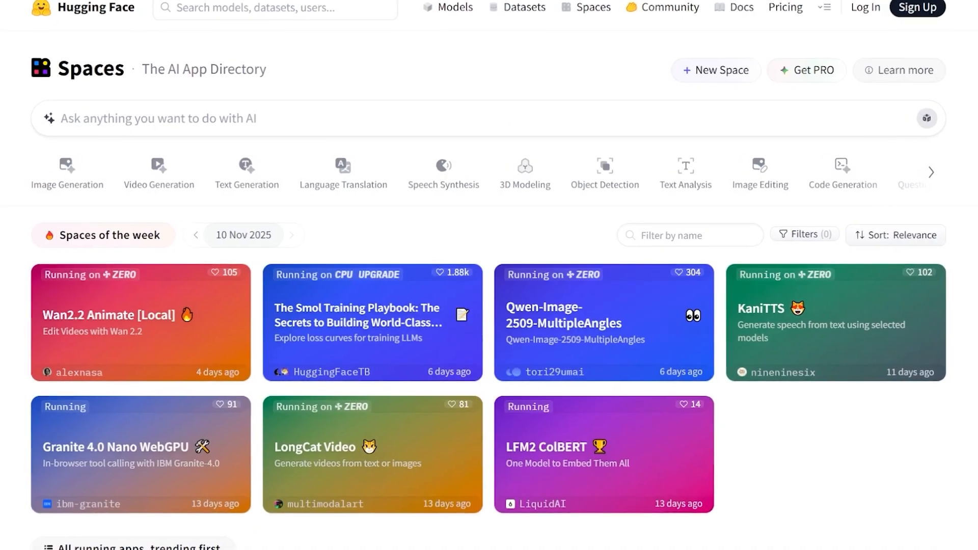
scroll("down", 3)
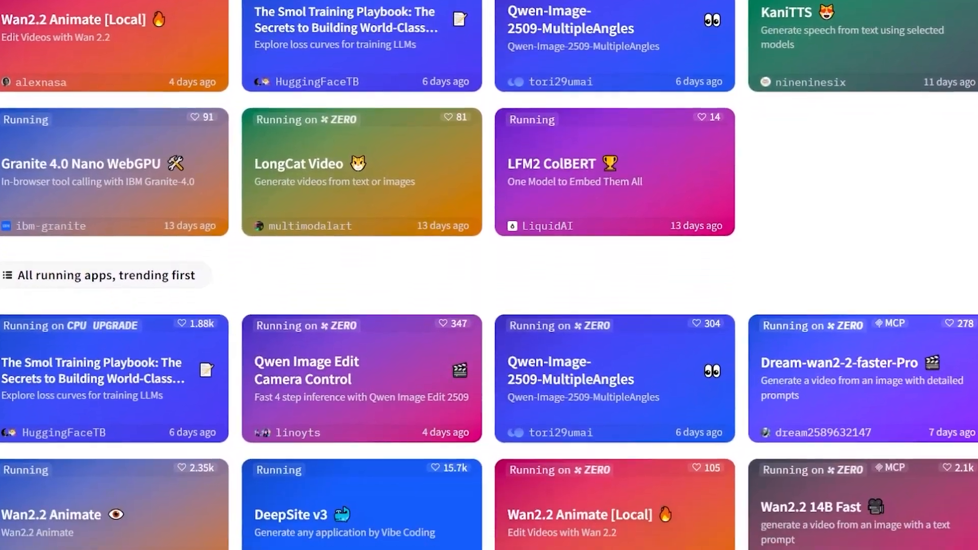
scroll("down", 3)
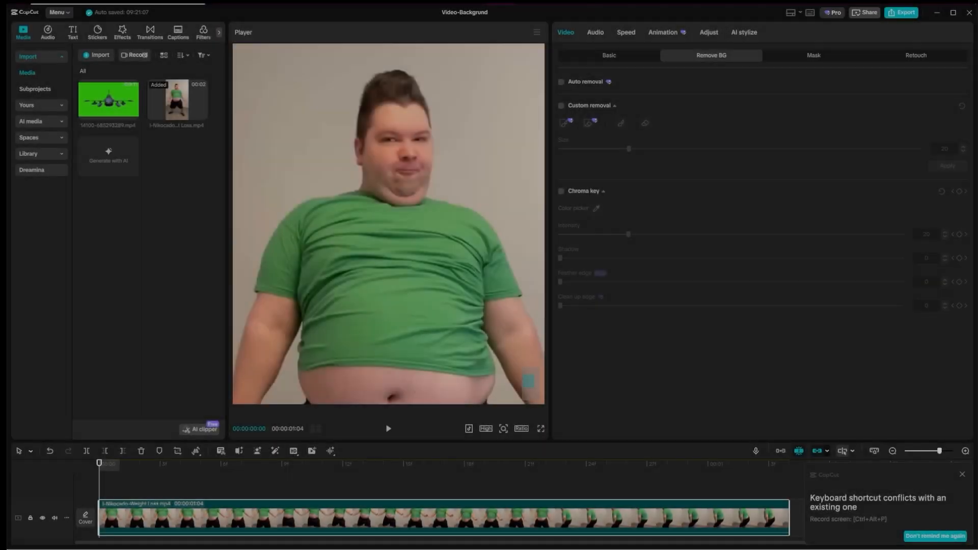
- Create a new CapCut project and show its trending video effects
left_click(560, 81)
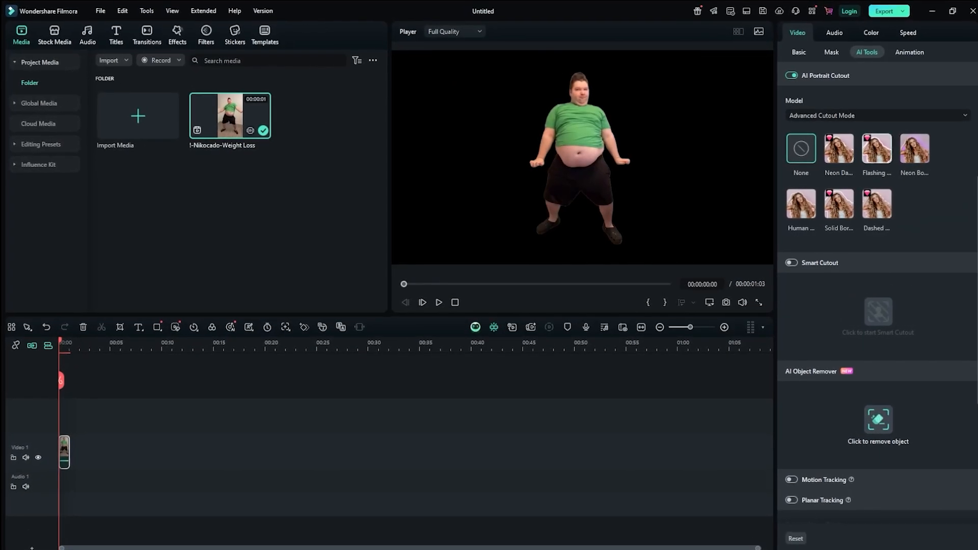
left_click(878, 206)
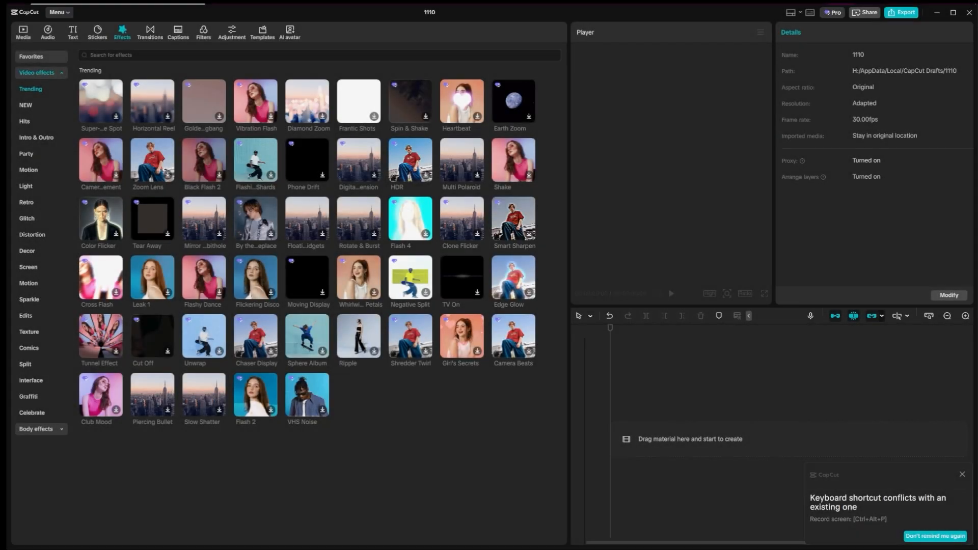
- Browse the trending stickers, then show the featured filters library
left_click(97, 32)
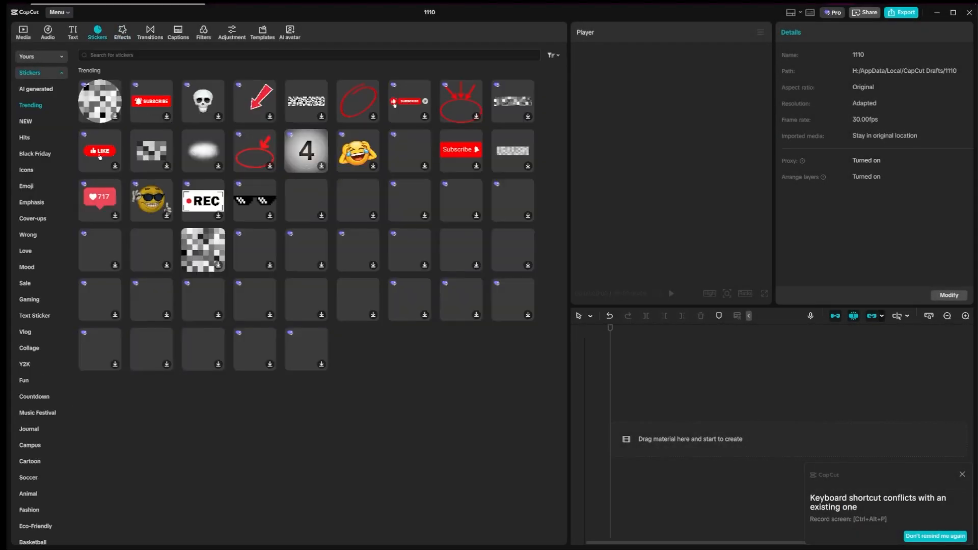
left_click(202, 33)
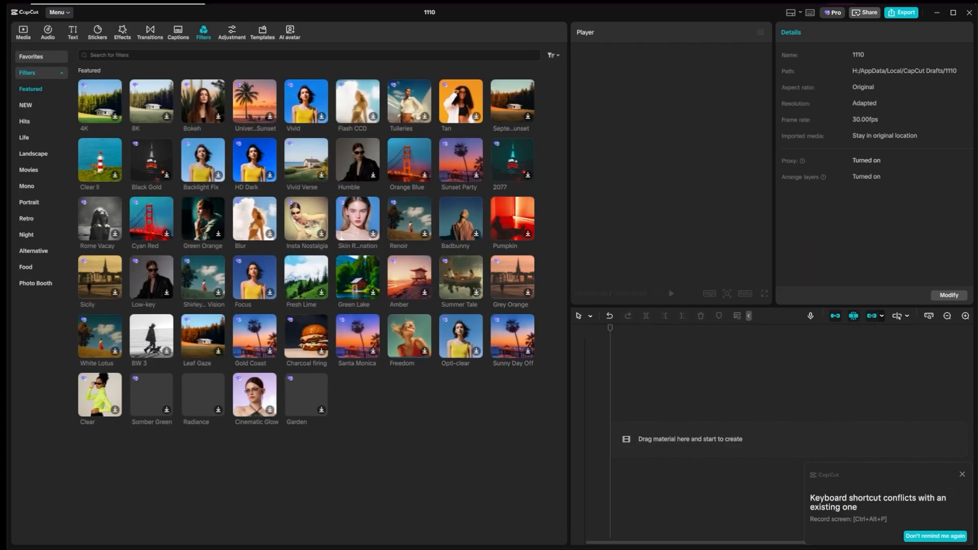